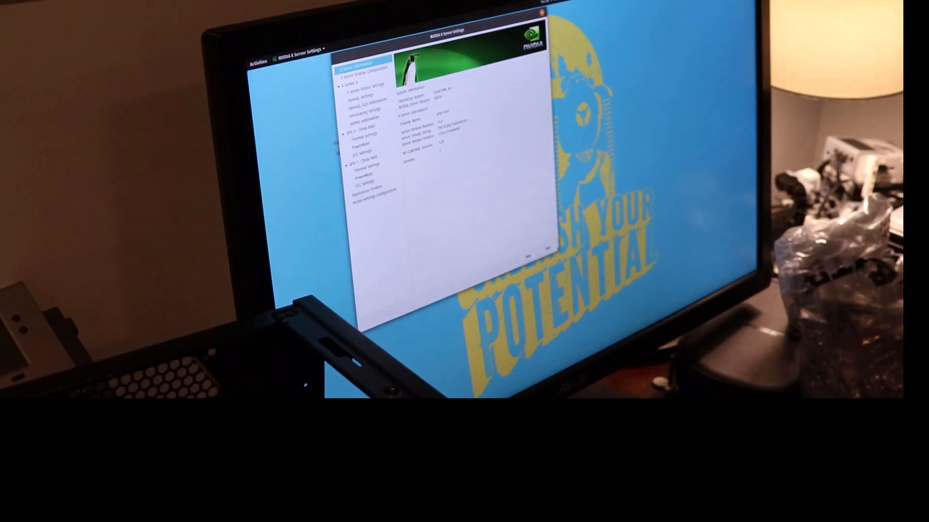
Select 'GPU 0 - (Tesla K80)' to show its memory, CUDA cores and PCIe details.
{"action": "left_click", "coordinate": [358, 126]}
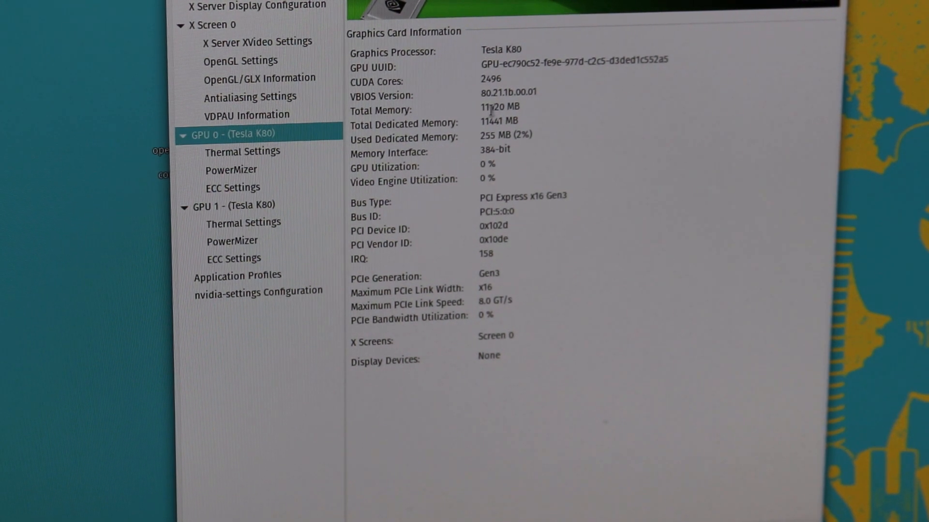
{"action": "left_click", "coordinate": [231, 205]}
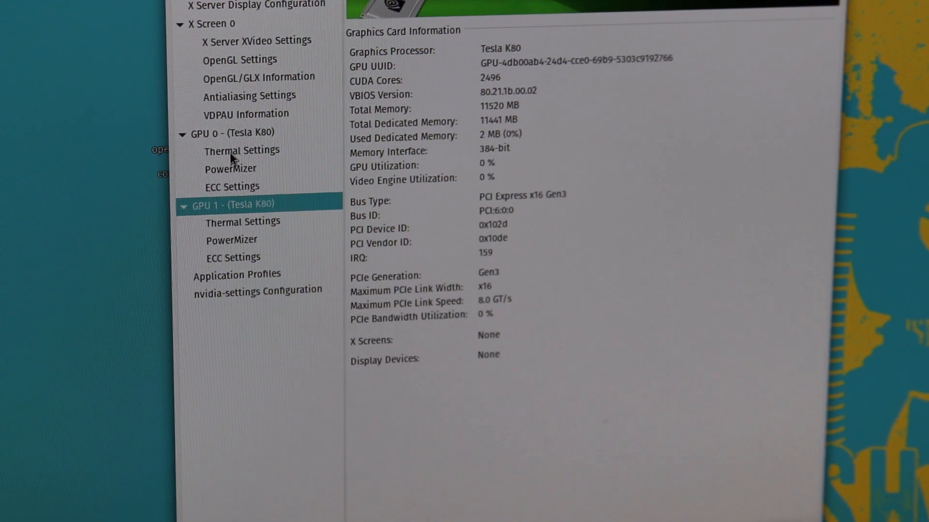
{"action": "left_click", "coordinate": [226, 133]}
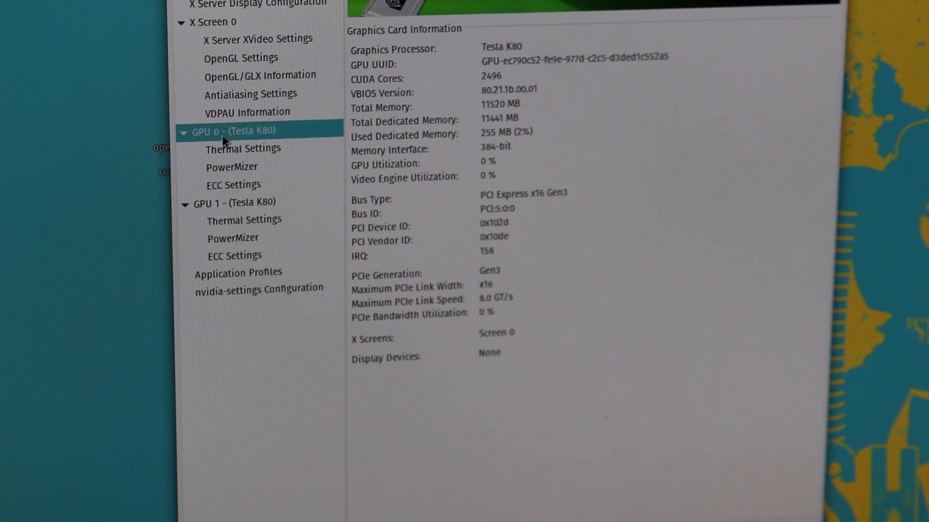
{"action": "mouse_move", "coordinate": [361, 184]}
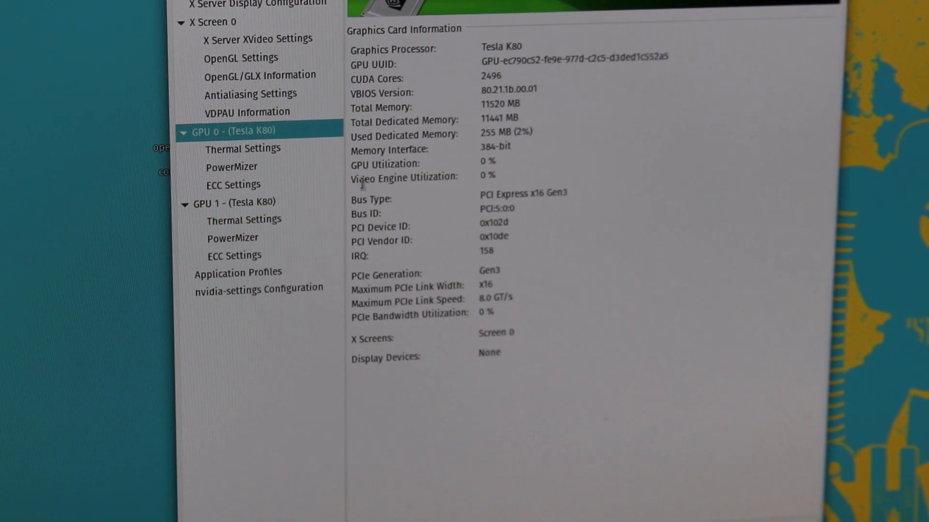